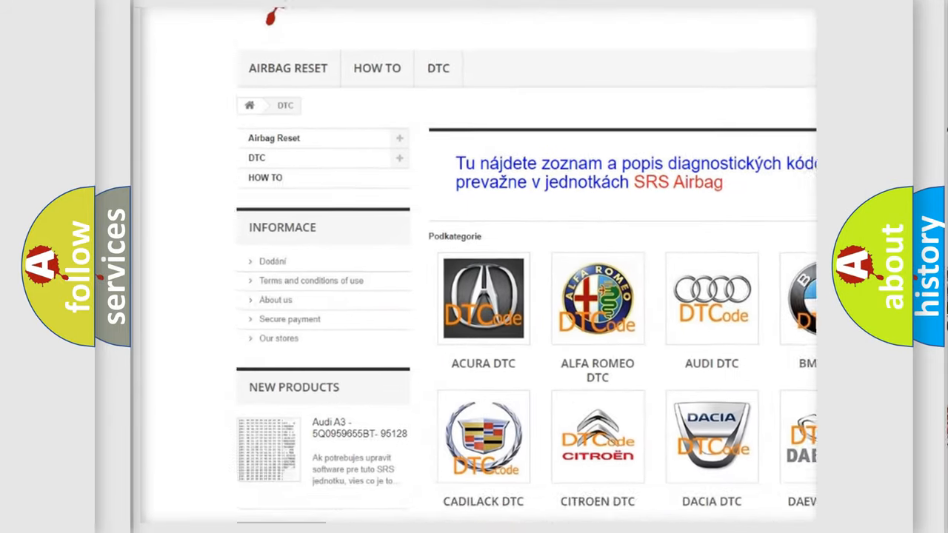
scroll(down, 3)
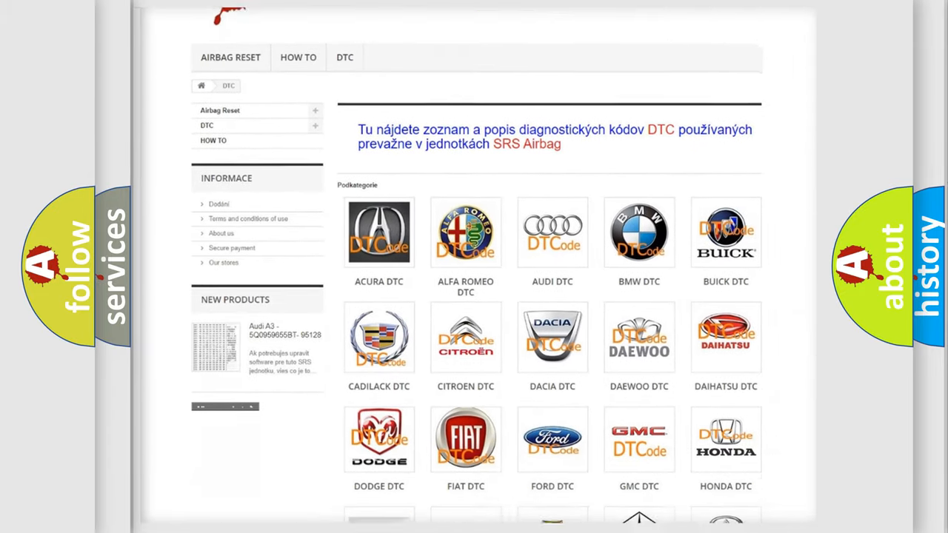
scroll(down, 3)
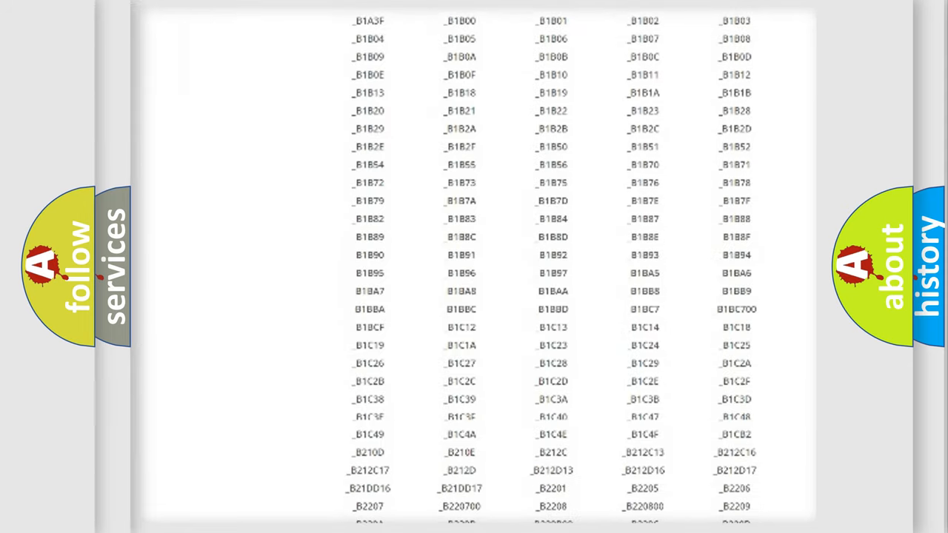
scroll(down, 3)
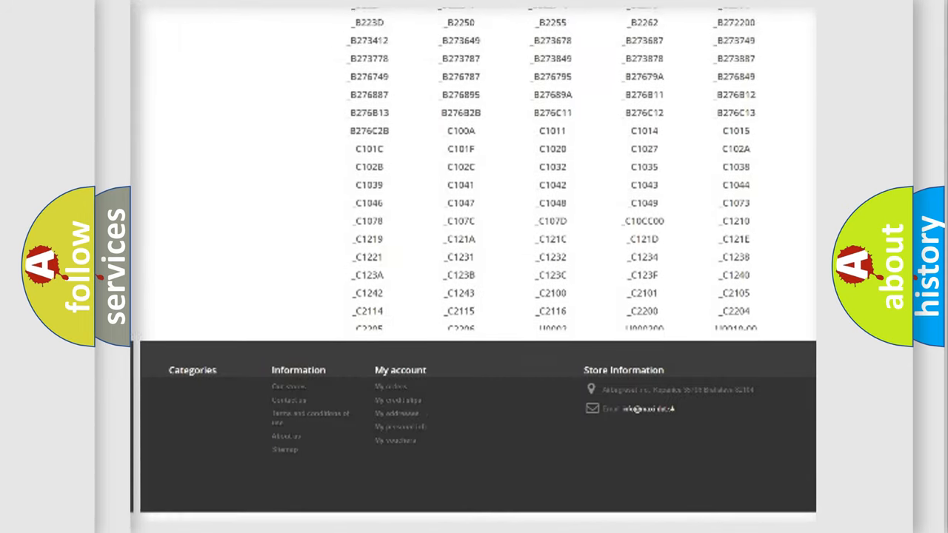
scroll(up, 3)
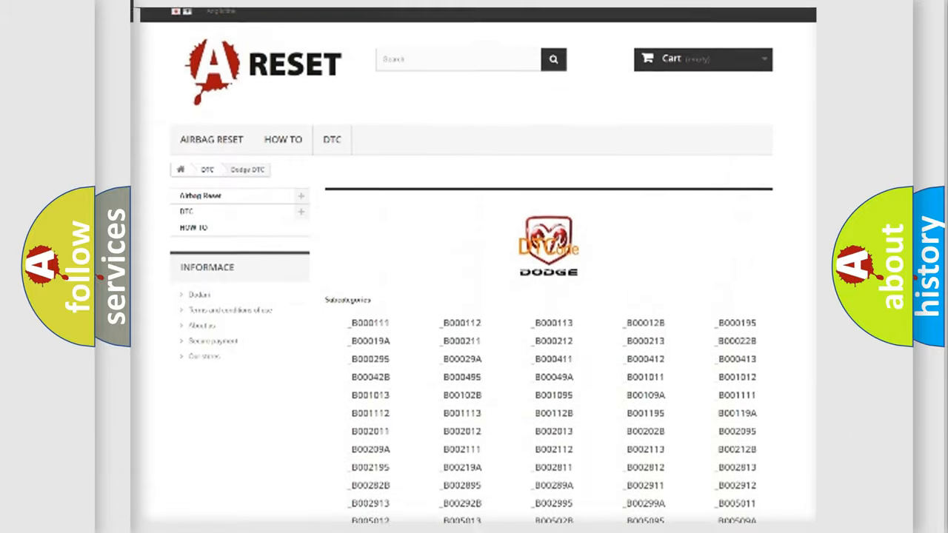
scroll(up, 3)
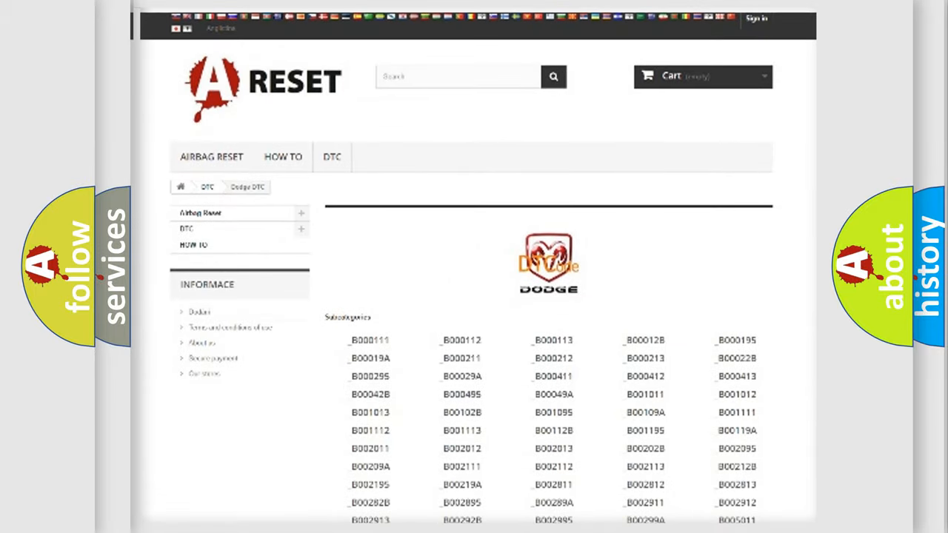